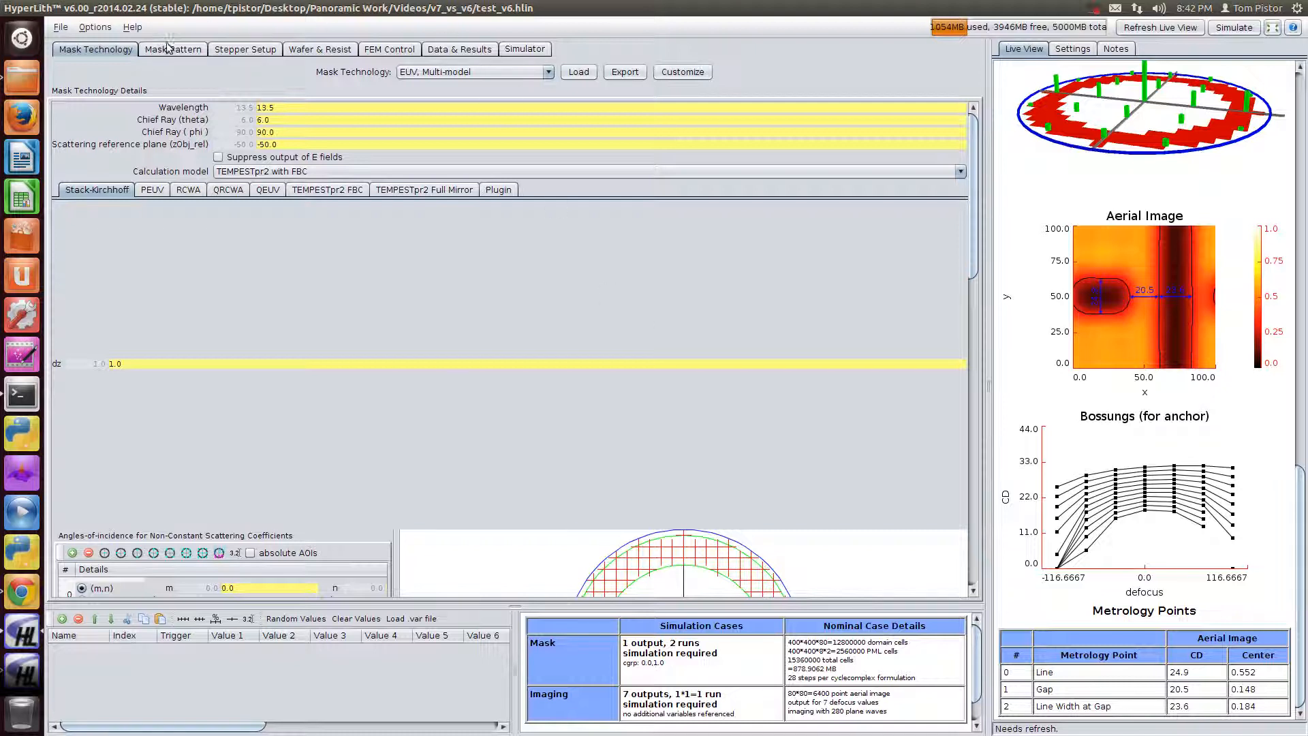
# Review the Line End T mask pattern and mask technology, then recompute the v6 live view
pyautogui.click(173, 49)
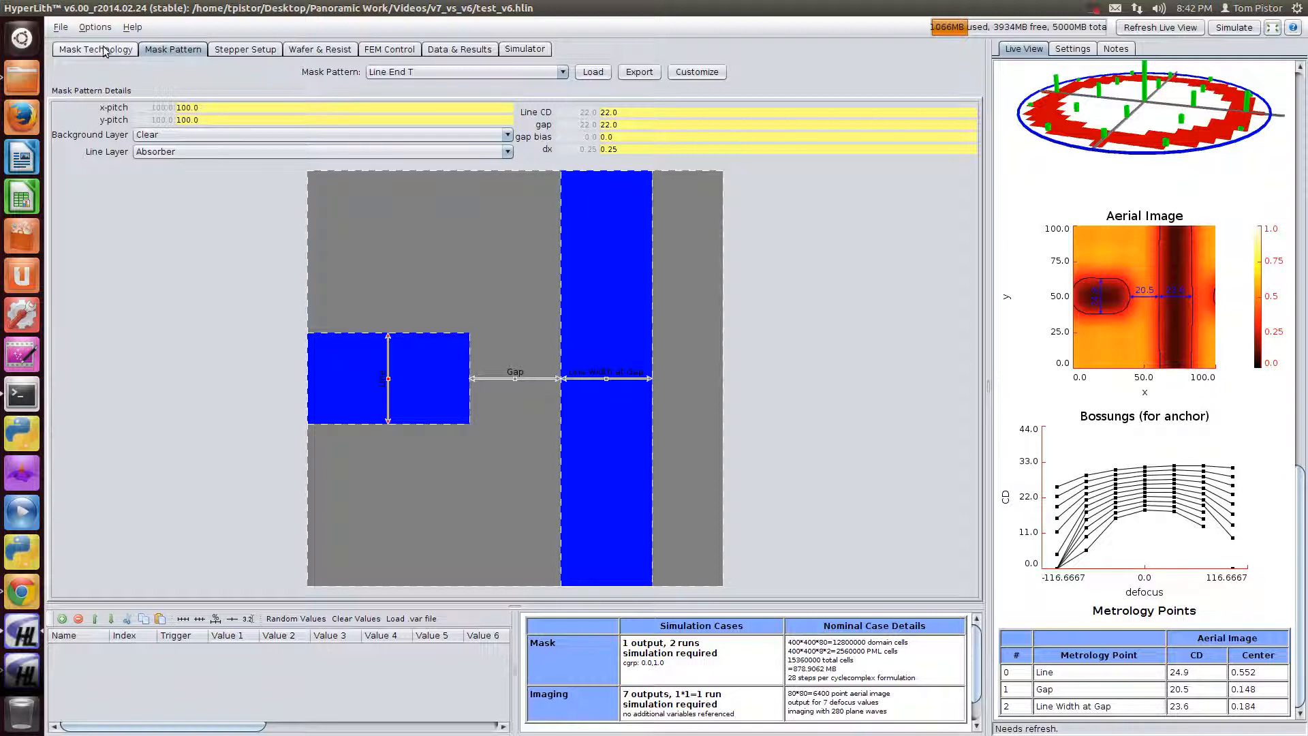
pyautogui.click(94, 49)
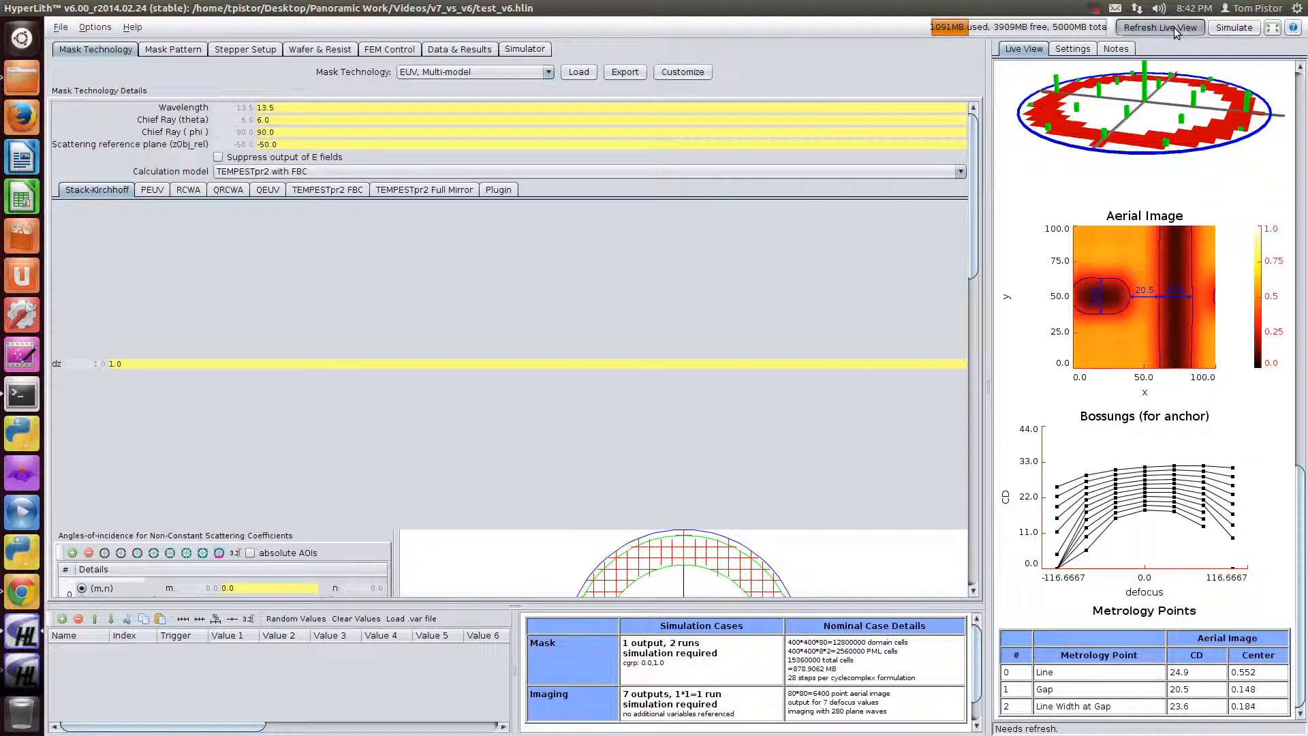
pyautogui.click(1158, 27)
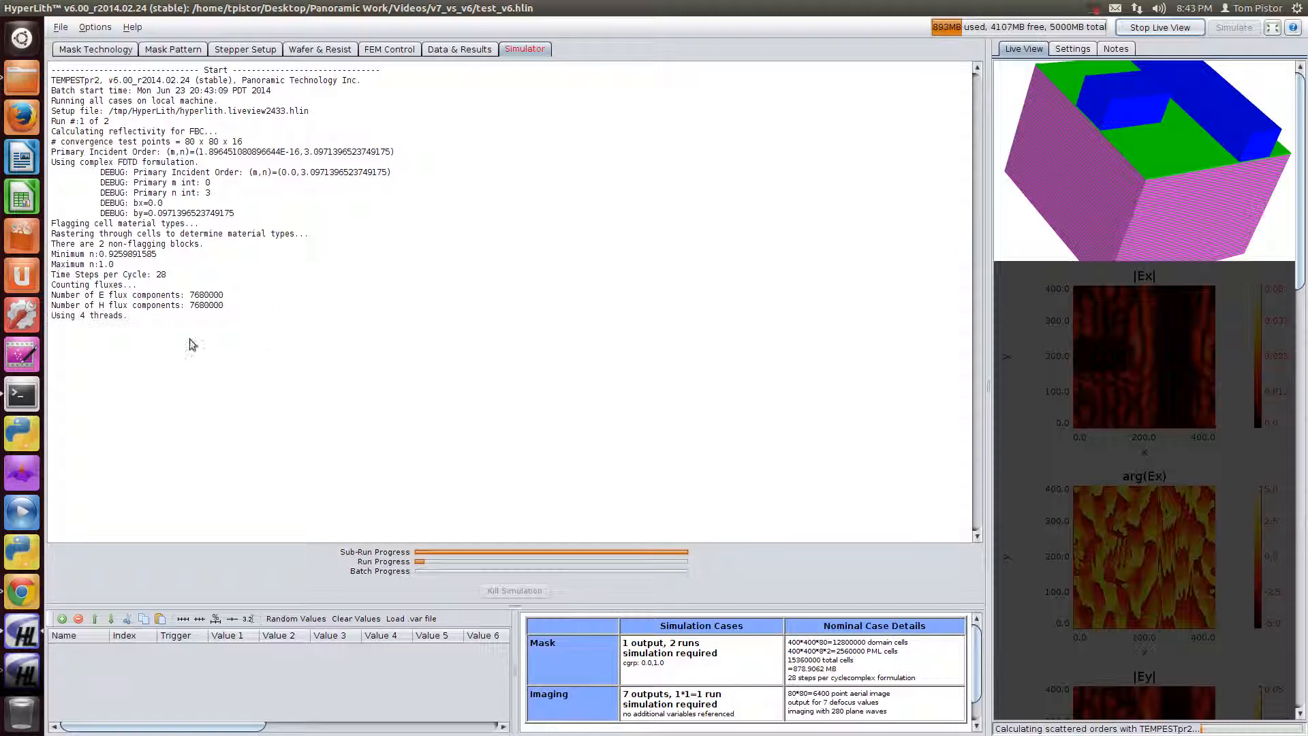
pyautogui.moveTo(161, 348)
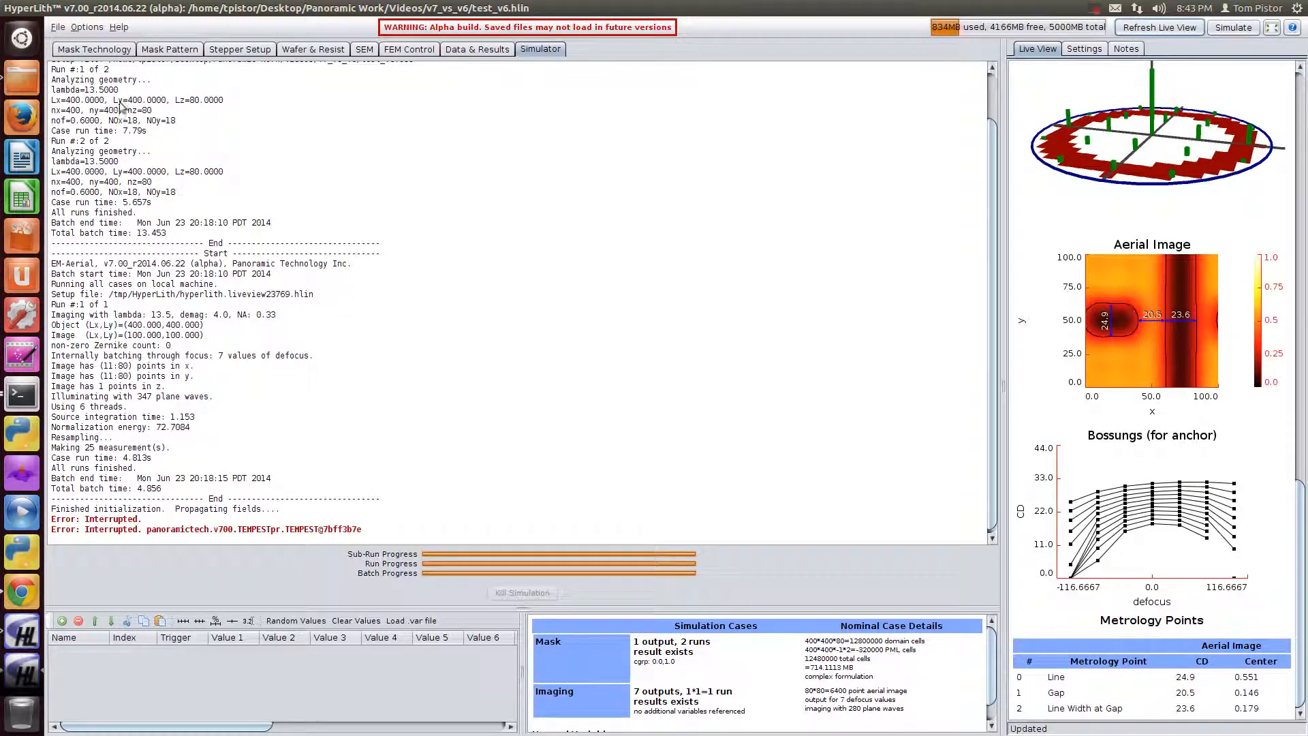
# Load test_v6.hlin into the v7 build, converting to v700 format without saving, and show its mask technology
pyautogui.click(58, 28)
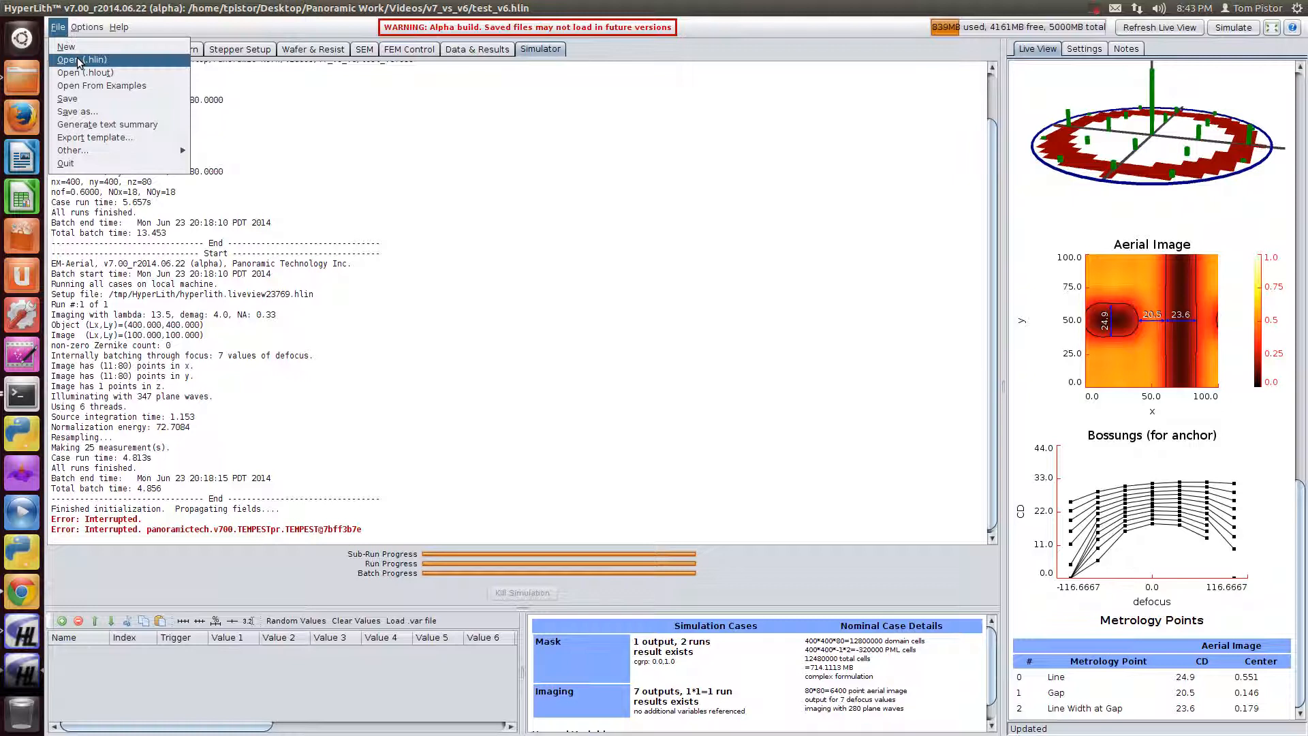
pyautogui.click(82, 59)
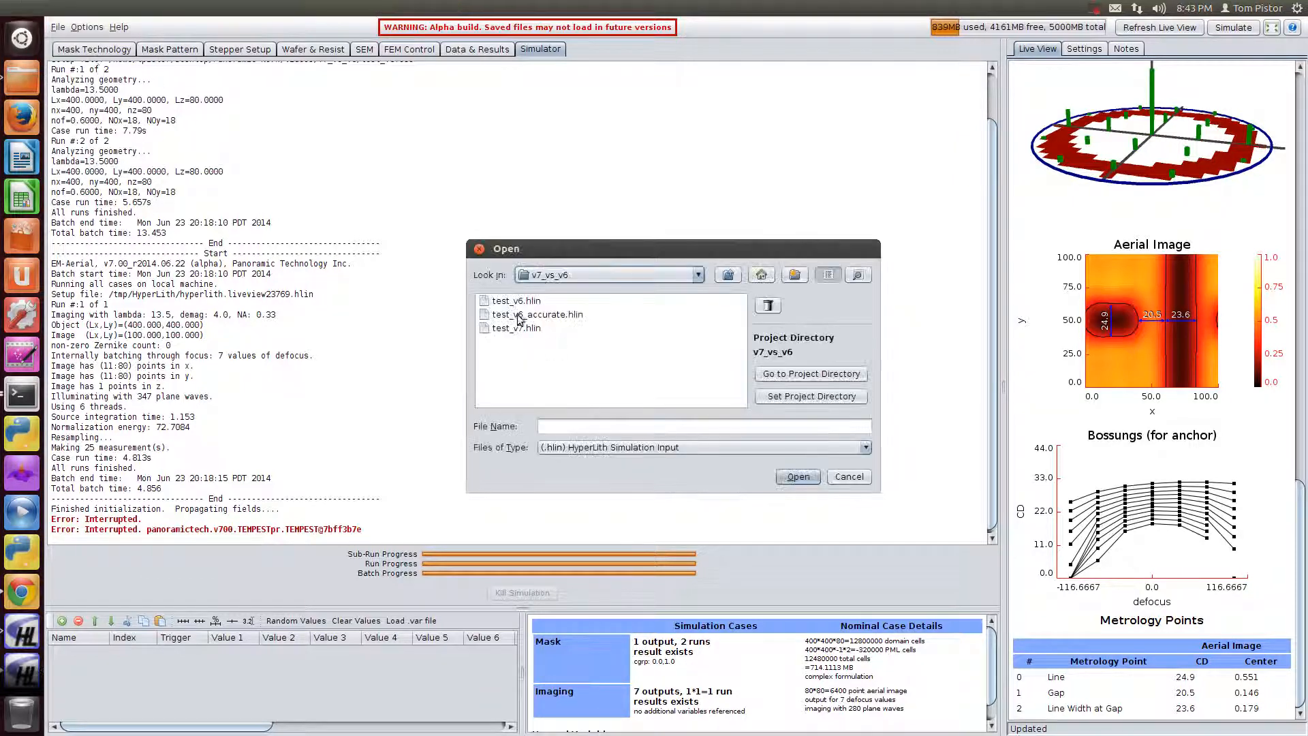
pyautogui.doubleClick(514, 299)
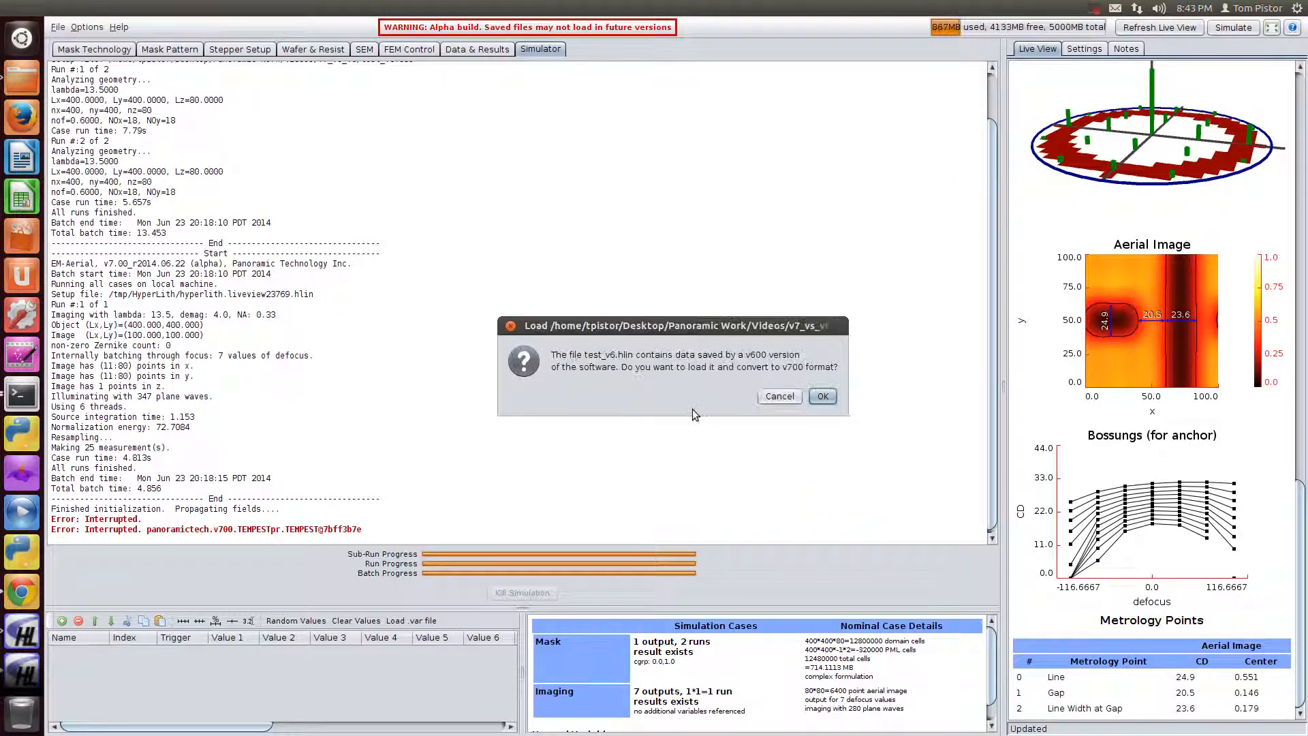
pyautogui.click(821, 396)
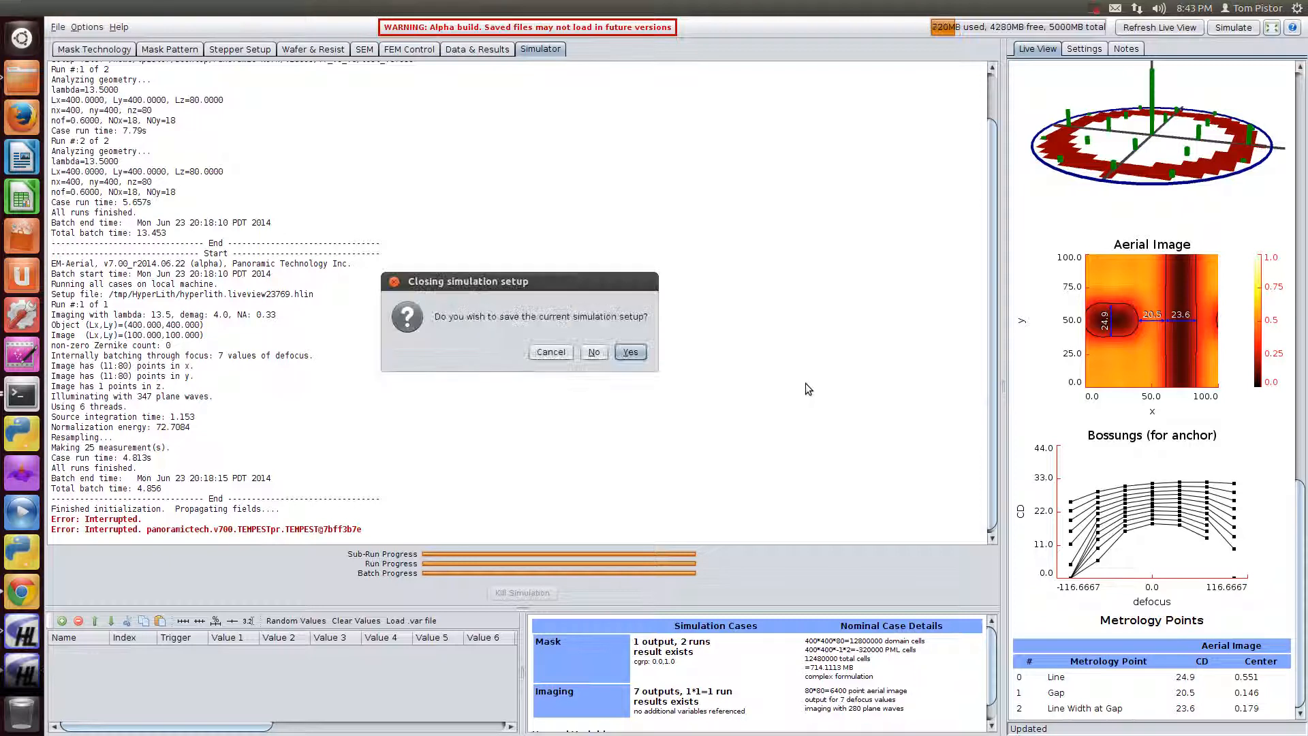
pyautogui.click(630, 352)
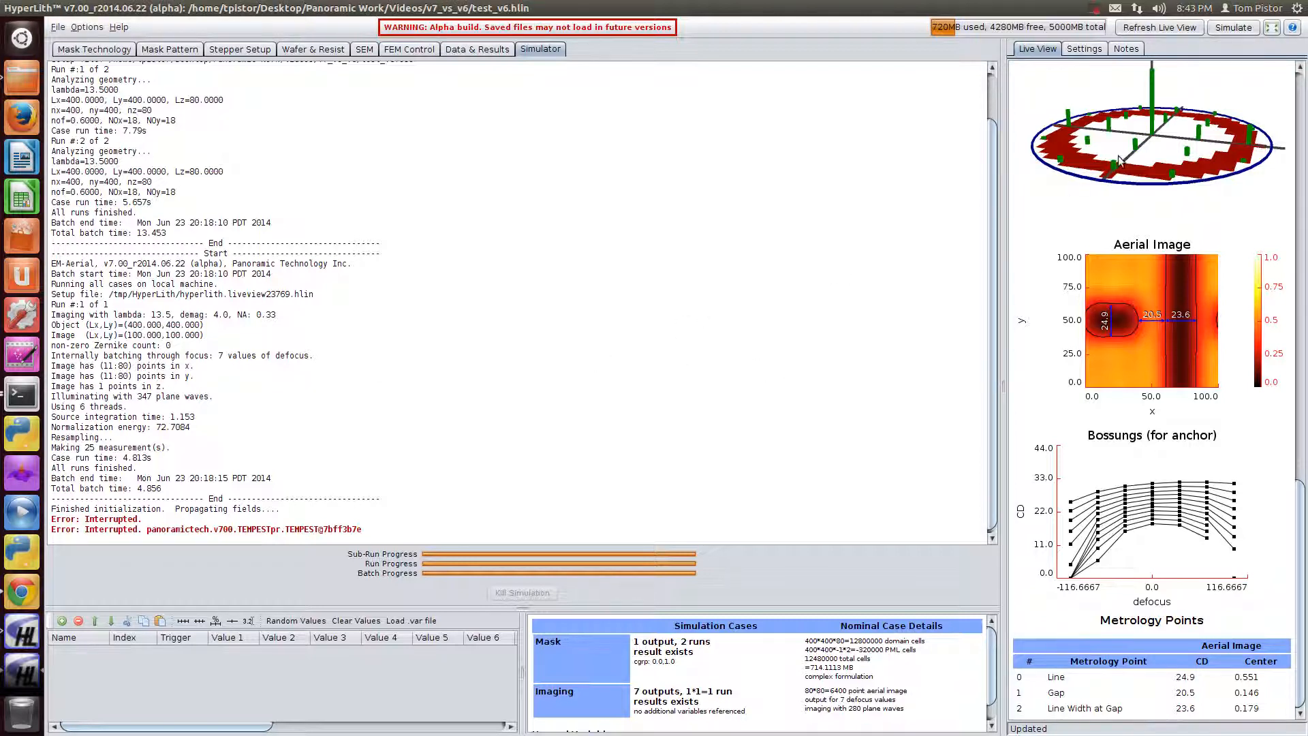
pyautogui.click(94, 49)
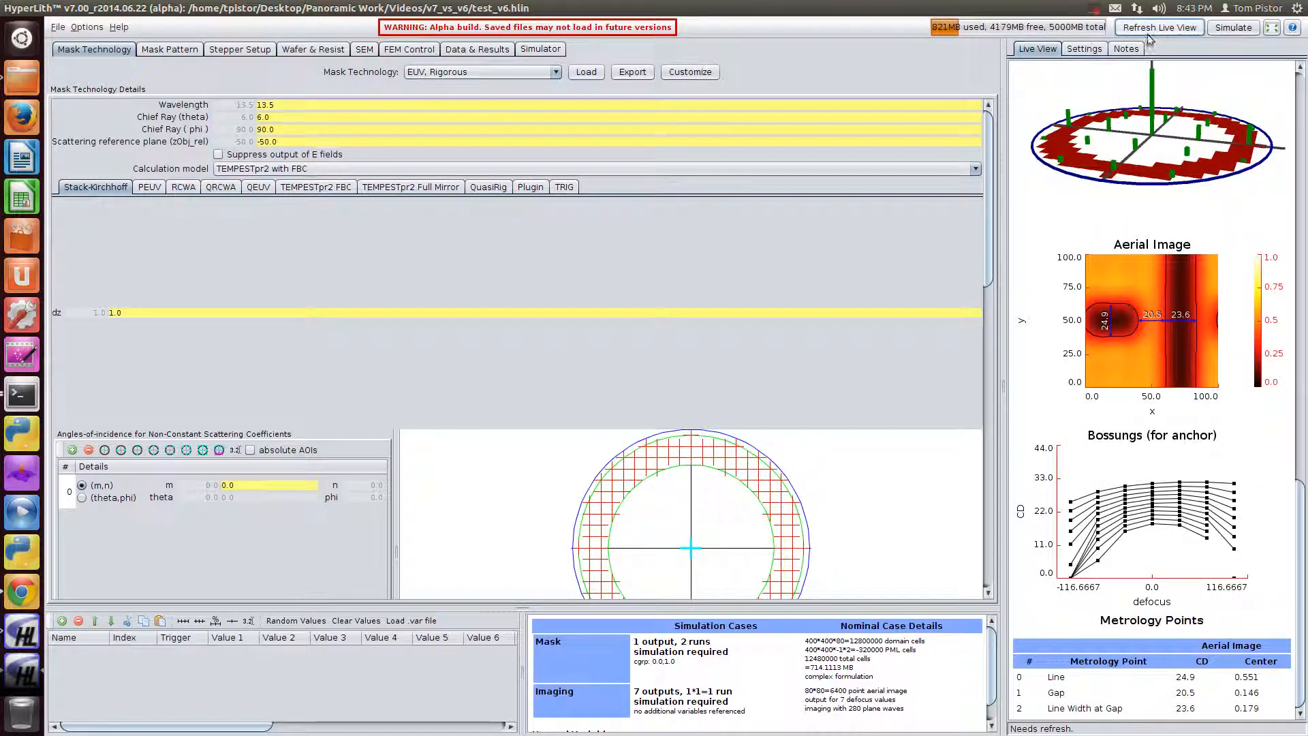
# Recompute the v7 live view for the converted file with TEMPESTpr2 FBC
pyautogui.click(1158, 28)
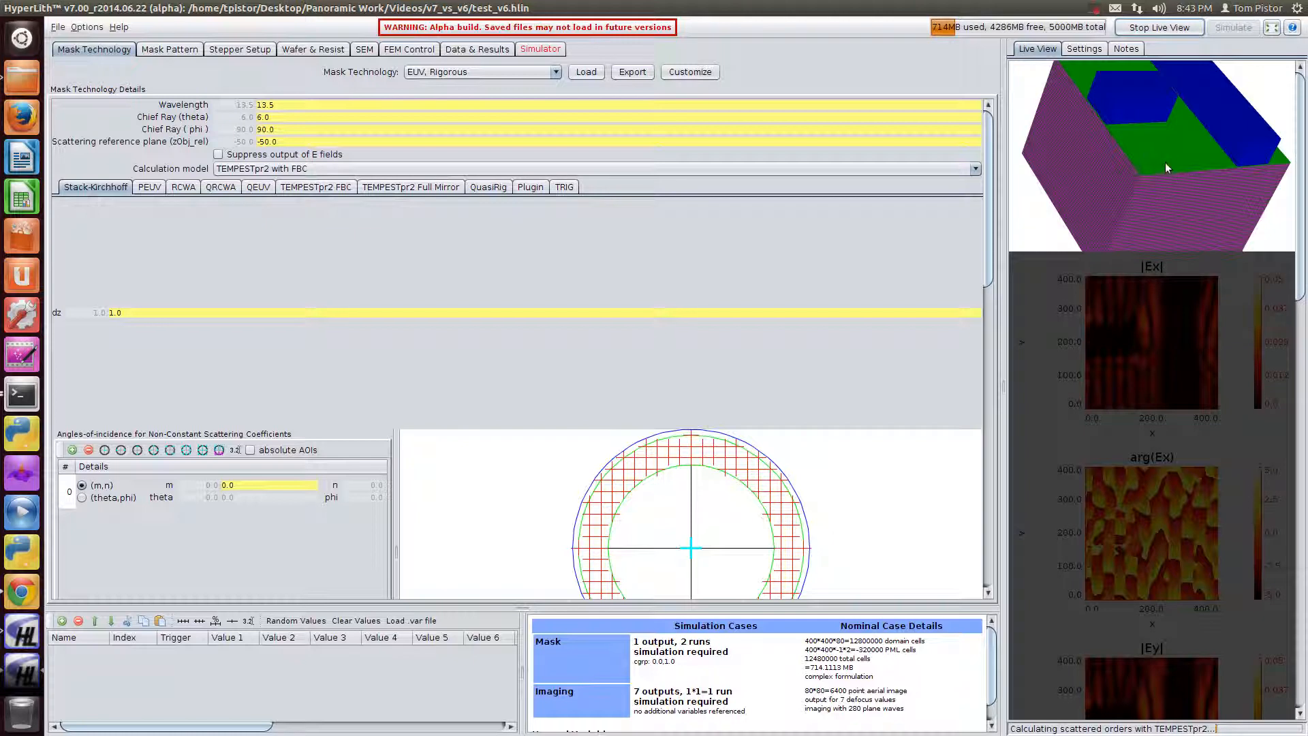
pyautogui.moveTo(1150, 467)
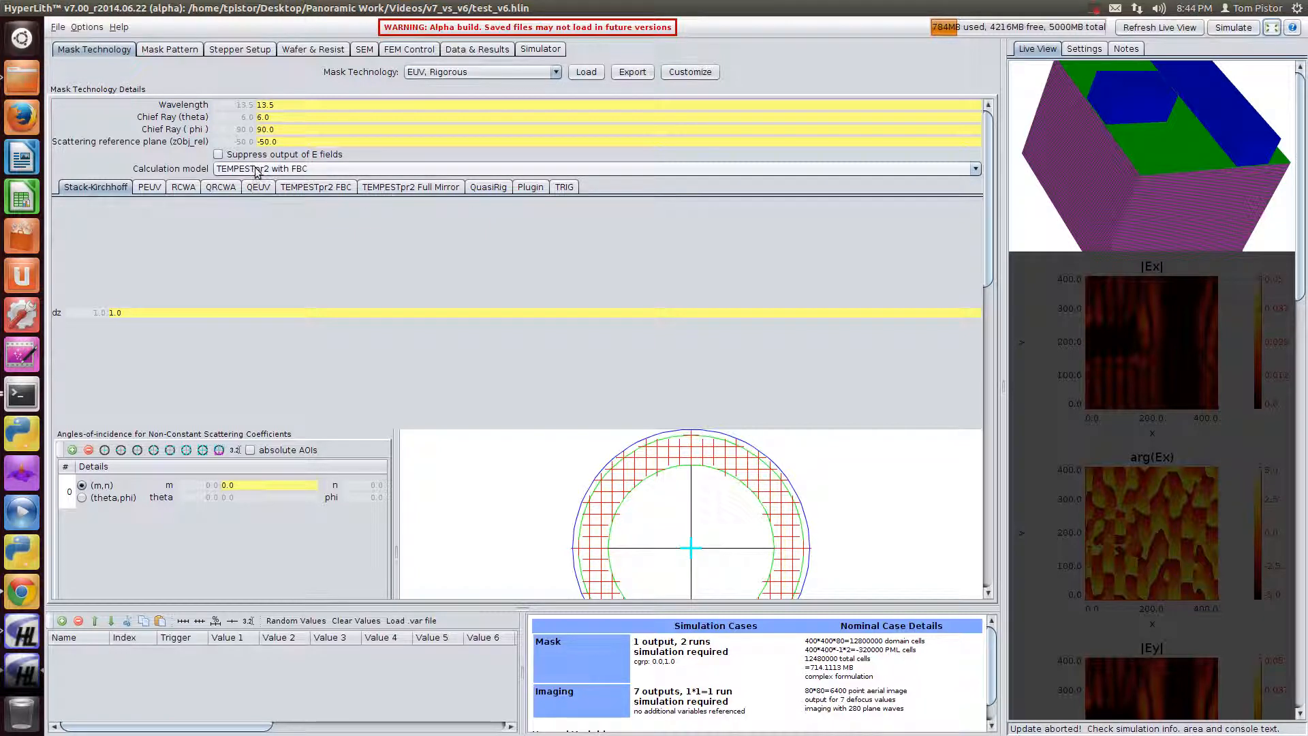
# Switch the v7 calculation model to TRIG and recompute its live view
pyautogui.click(973, 168)
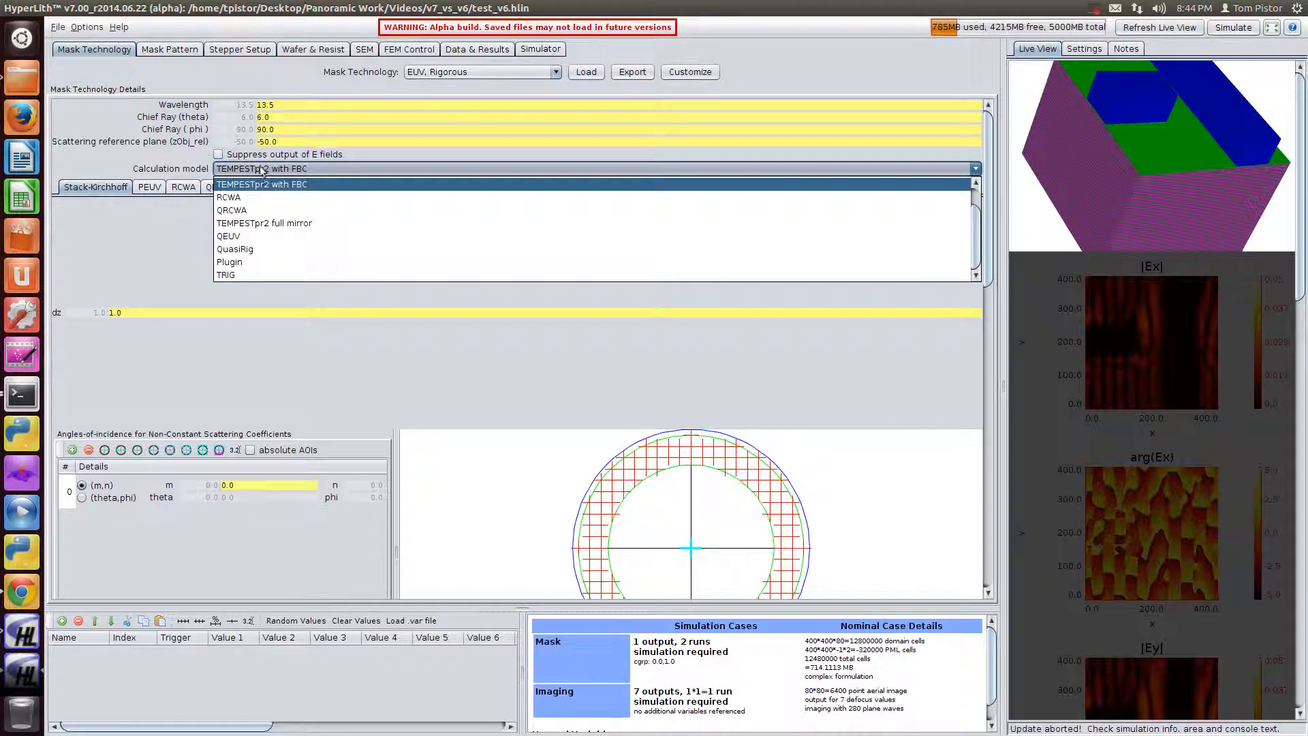
pyautogui.click(226, 274)
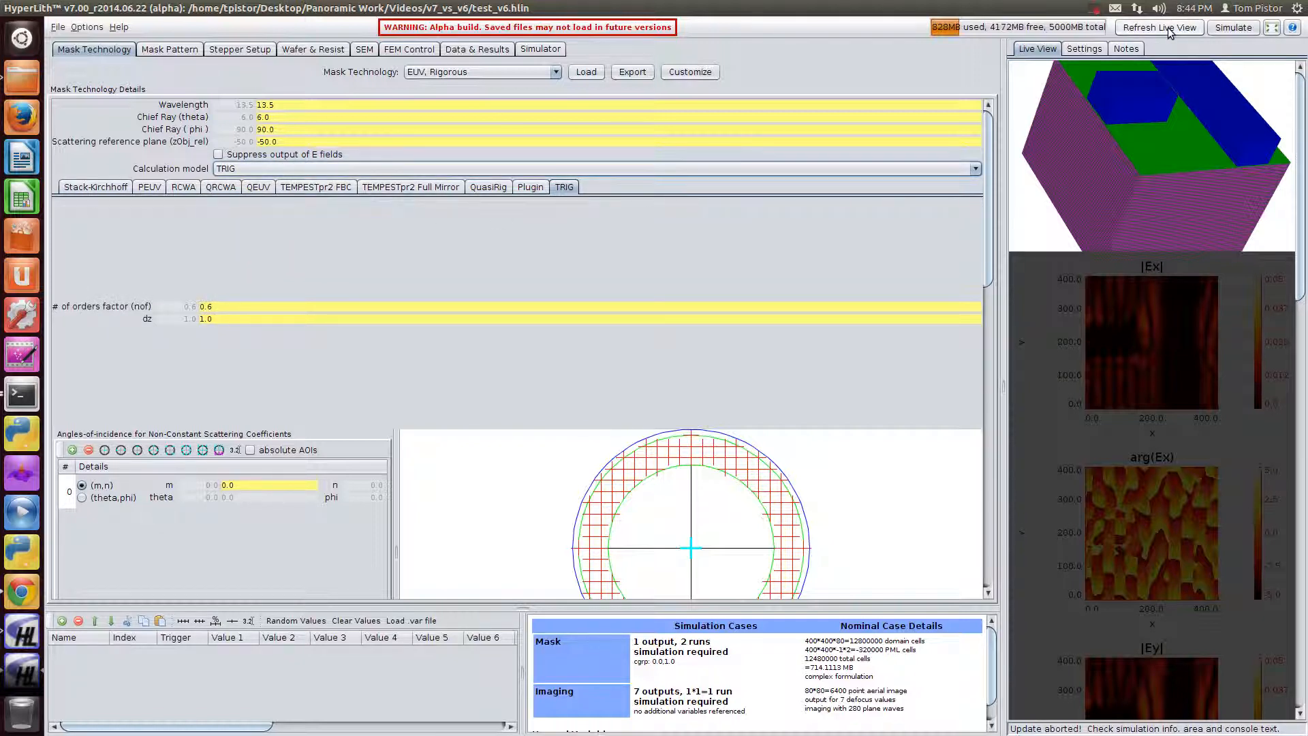
pyautogui.click(1158, 28)
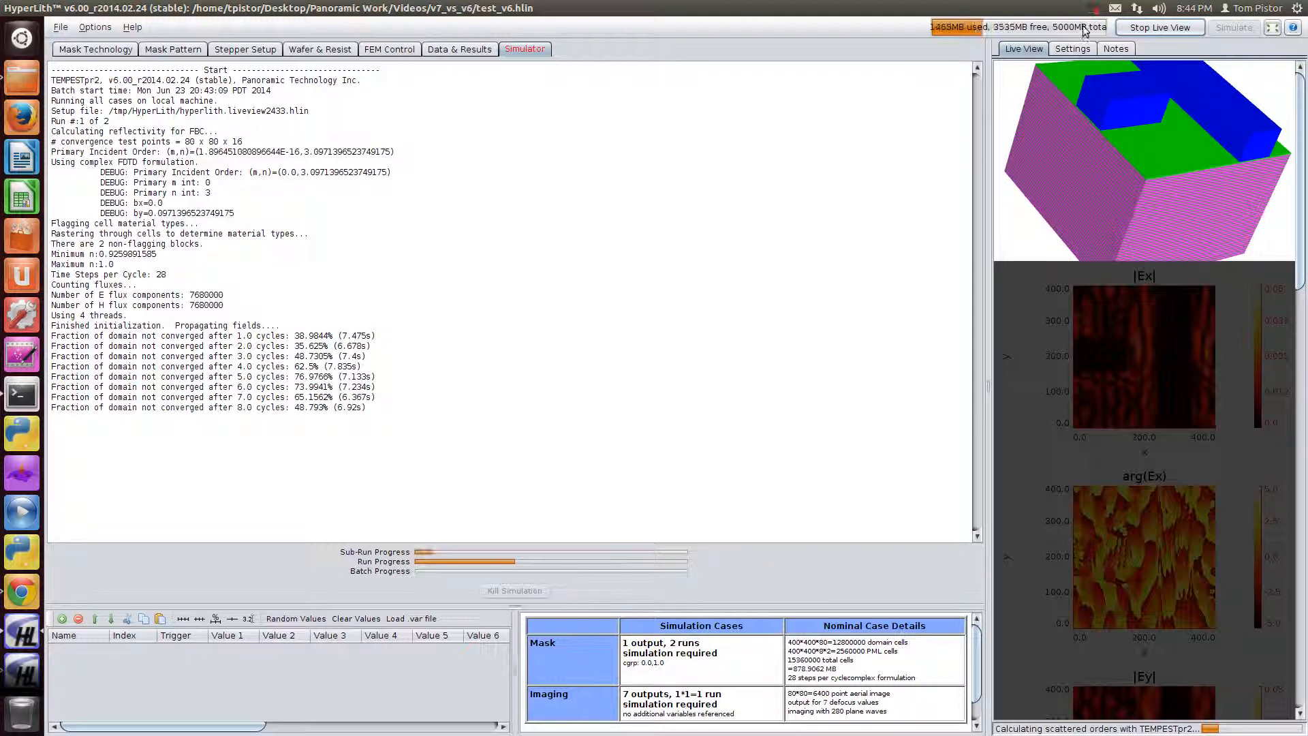
# Wait in the v6 Simulator tab until the TEMPEST and aerial image runs finish
pyautogui.click(1097, 8)
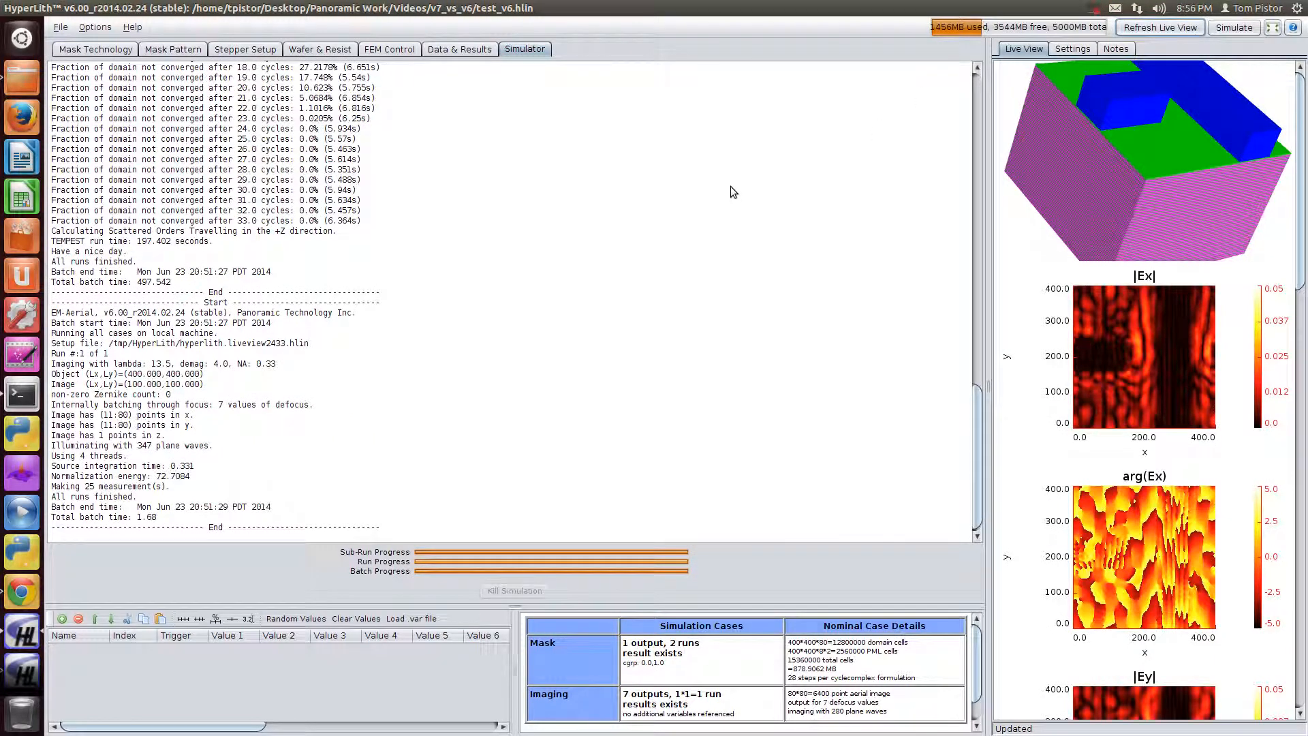
pyautogui.moveTo(214, 287)
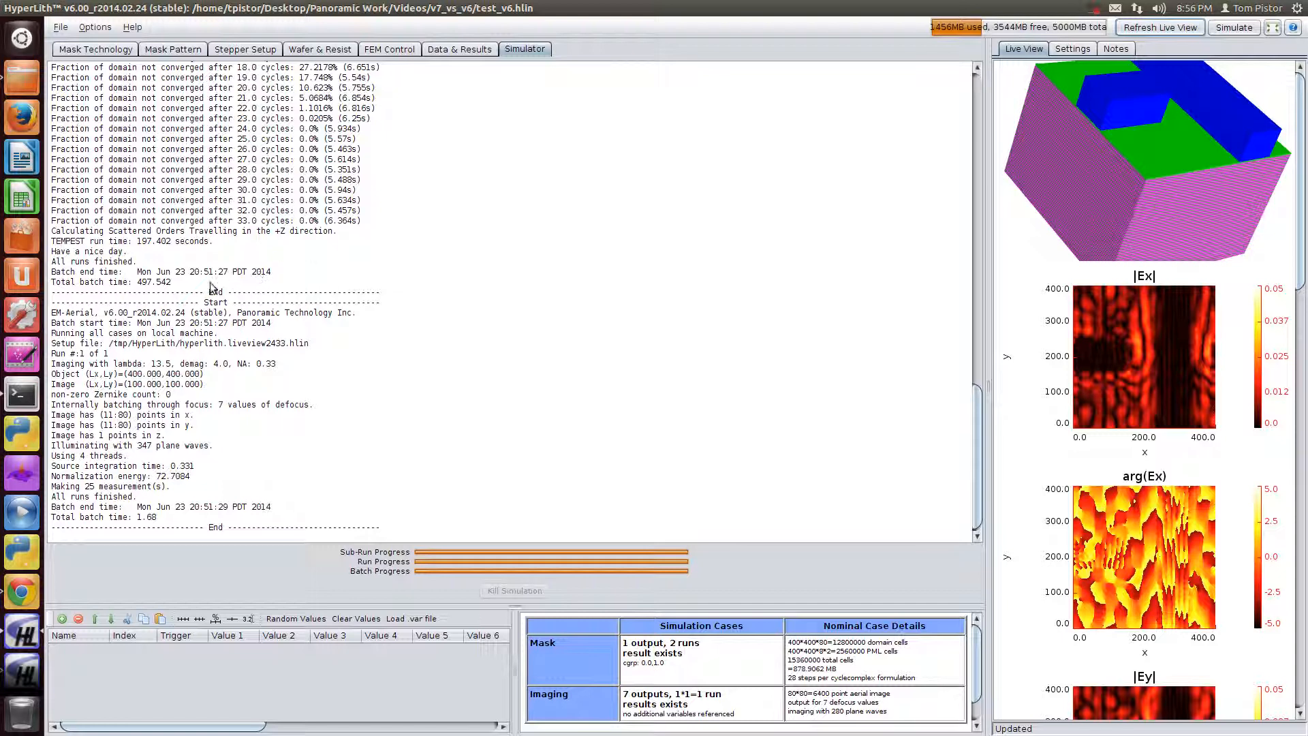
pyautogui.moveTo(149, 289)
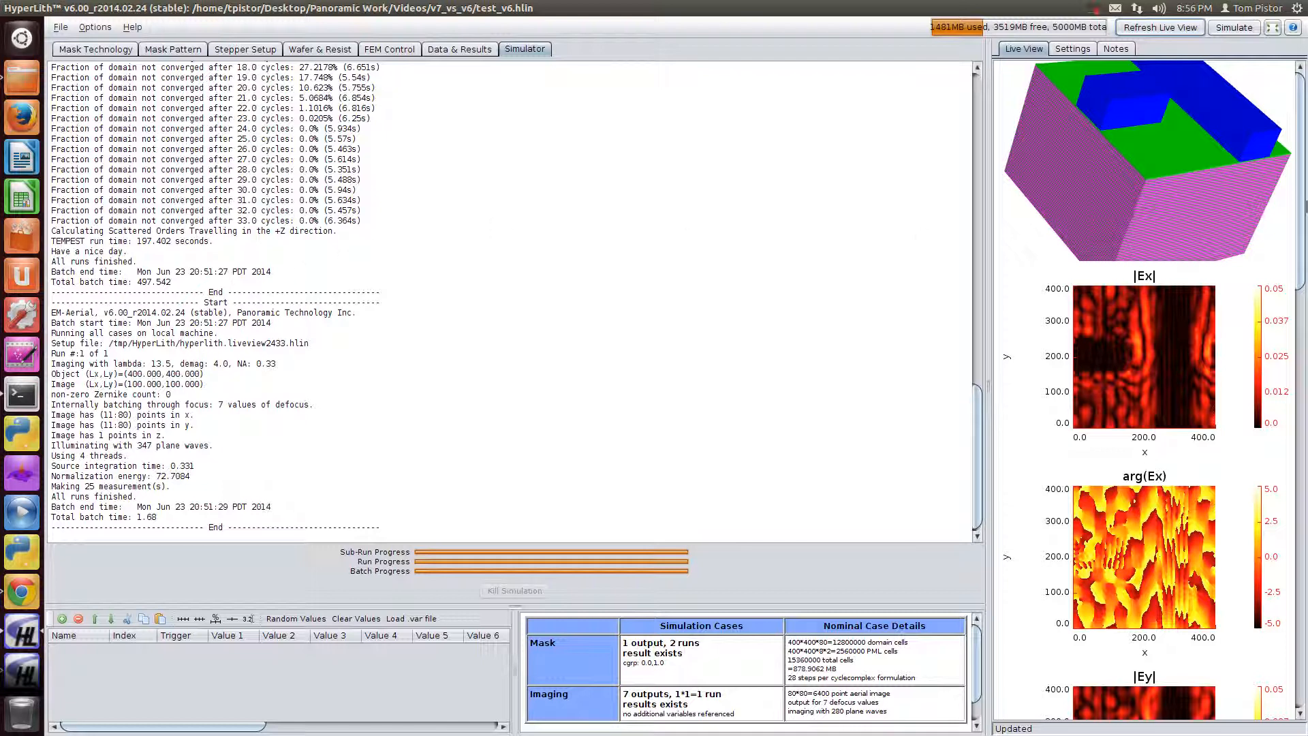
# Scroll the v6 live view down to the aerial image and Bossung curves
pyautogui.scroll(-3)
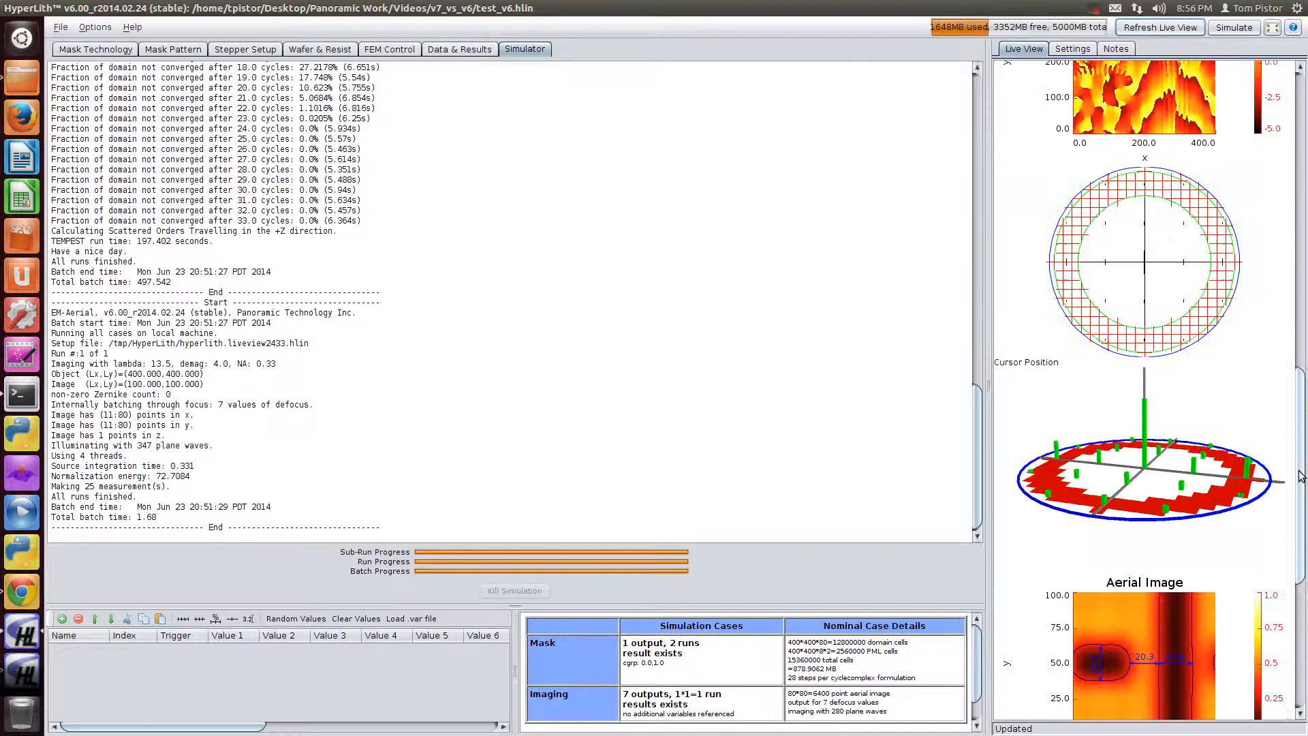
pyautogui.scroll(-3)
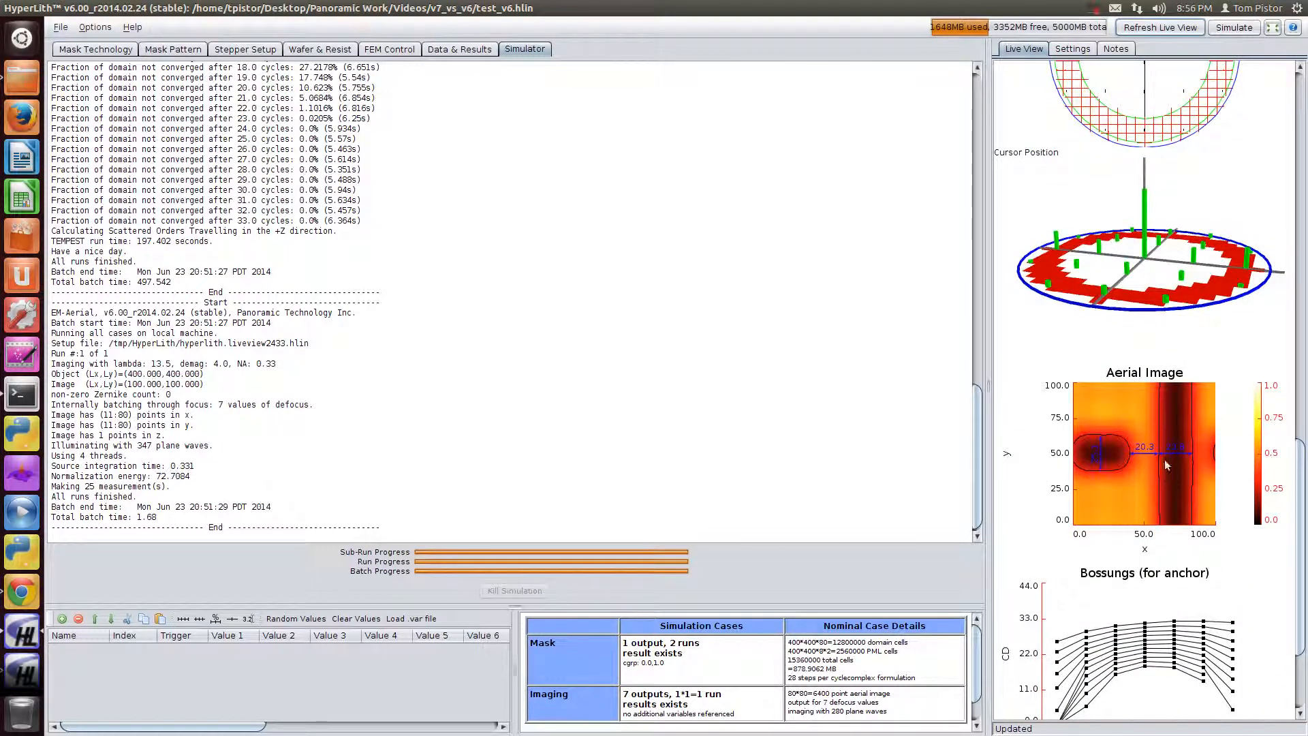
pyautogui.moveTo(794, 315)
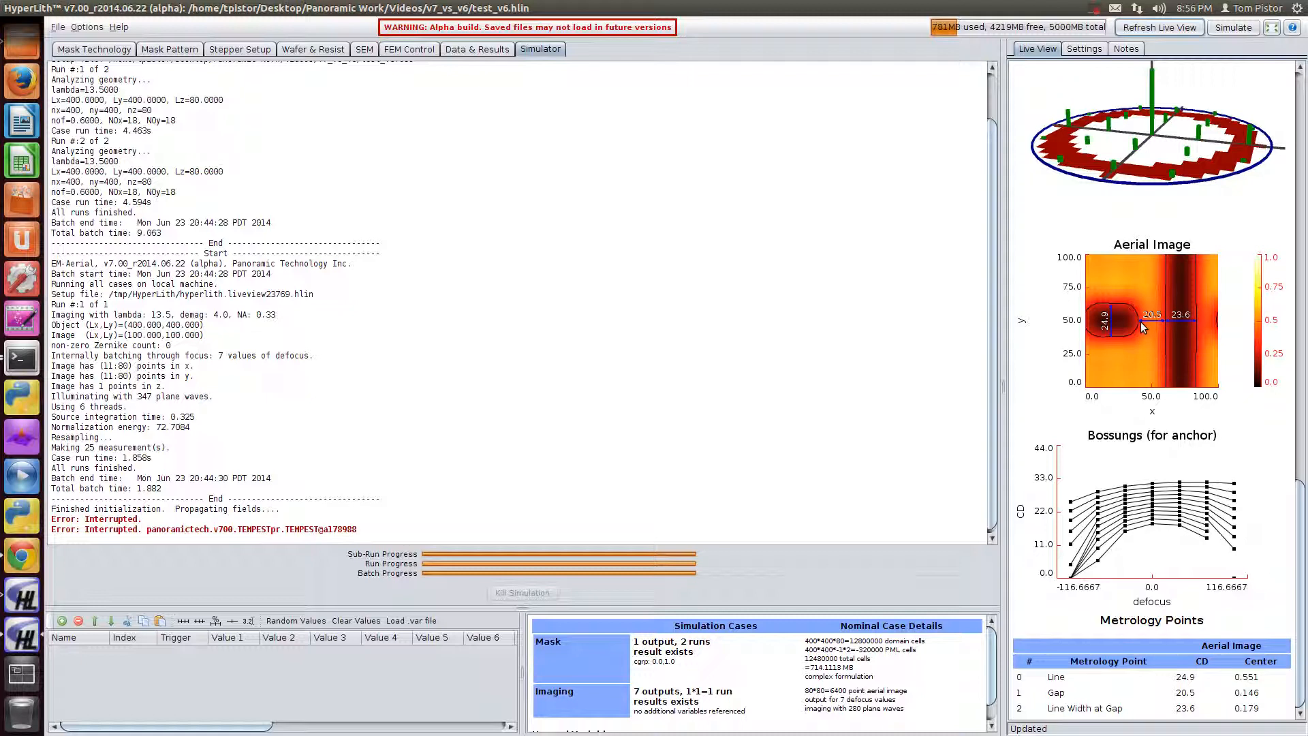
pyautogui.moveTo(1042, 284)
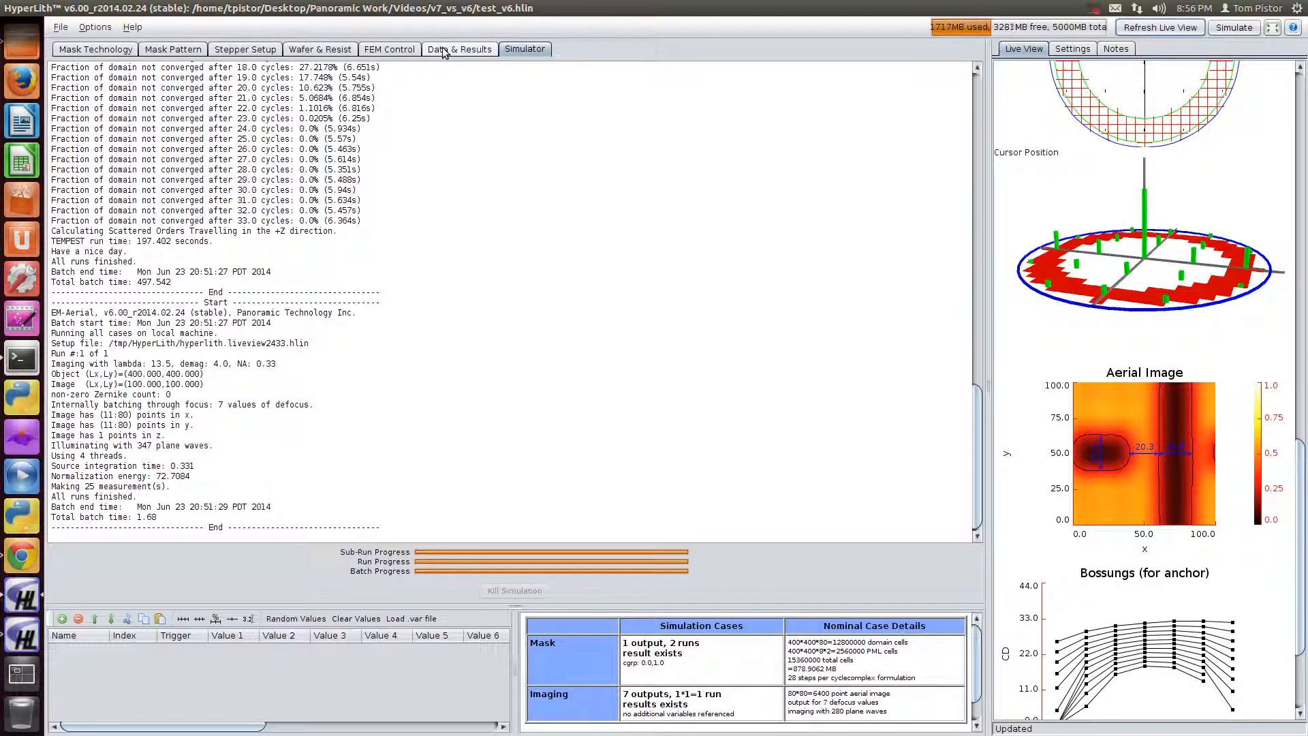
# Load the test_v6_accurate setup from Data & Results and recompute the v6 live view
pyautogui.click(459, 49)
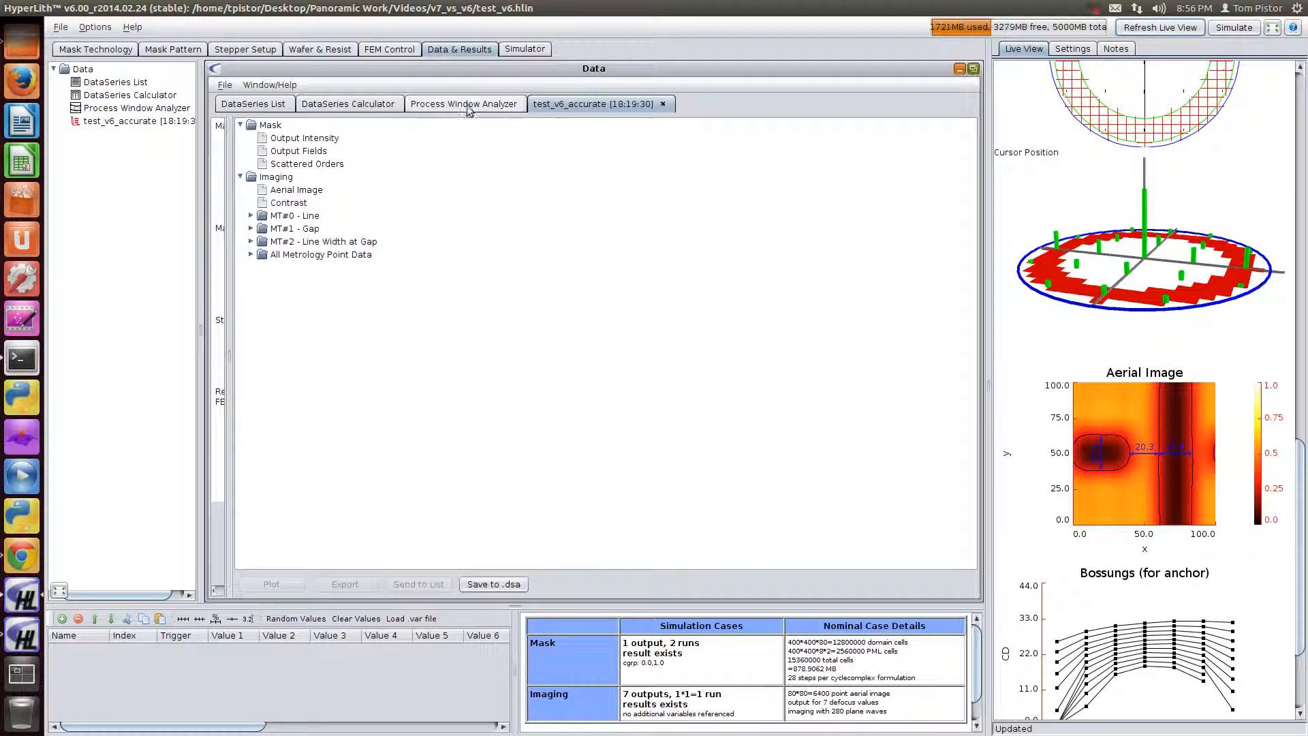
pyautogui.rightClick(594, 104)
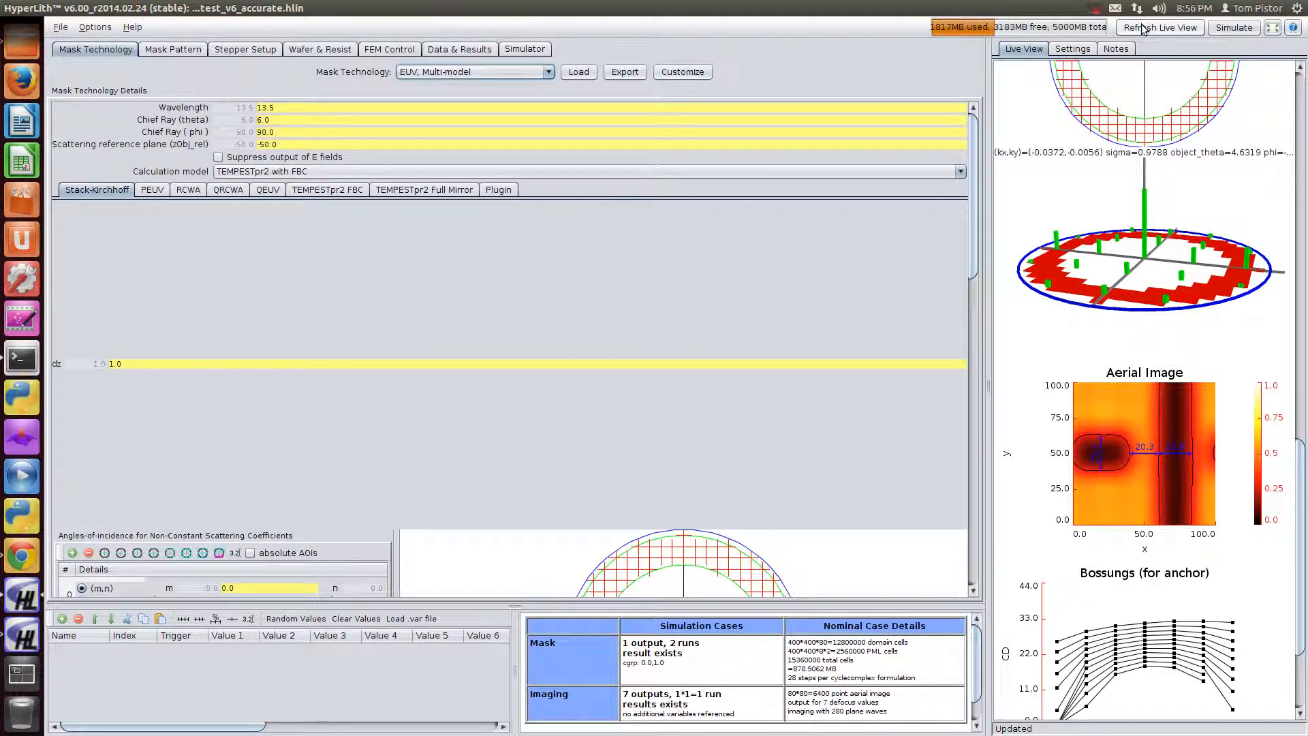
pyautogui.click(1073, 49)
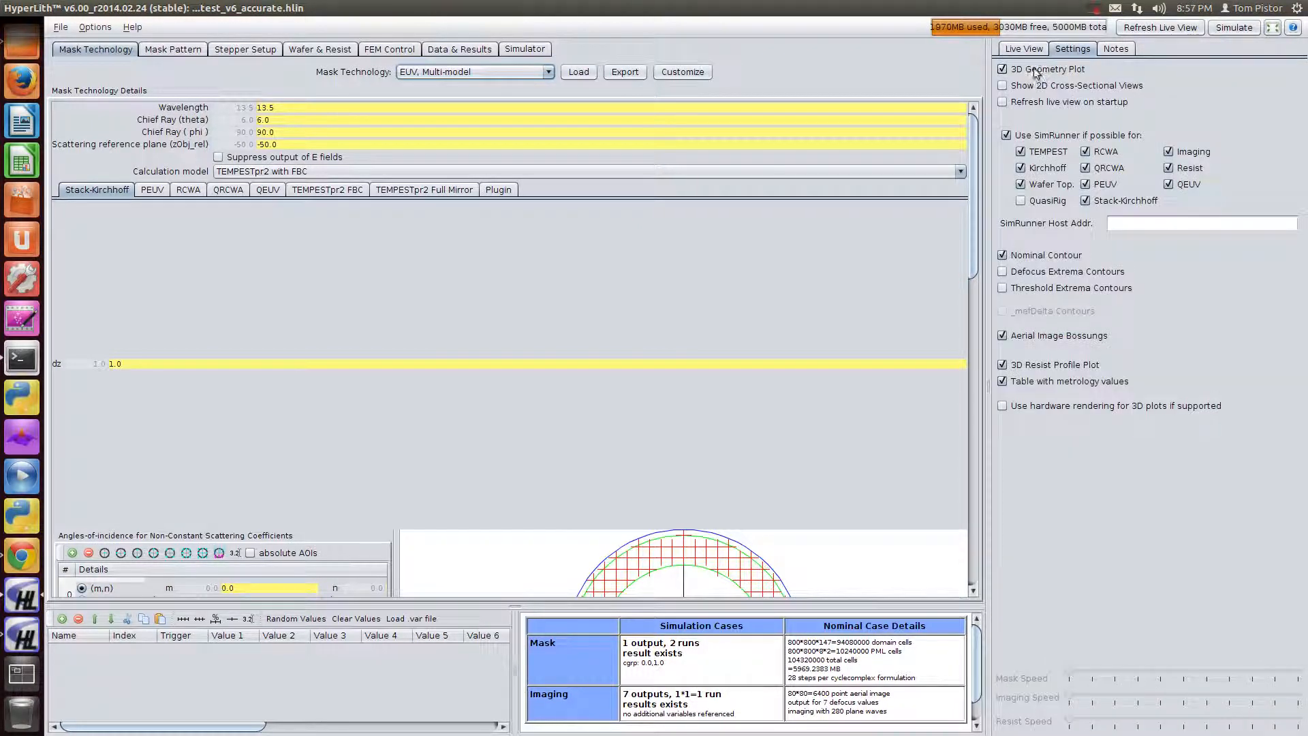
pyautogui.click(1022, 50)
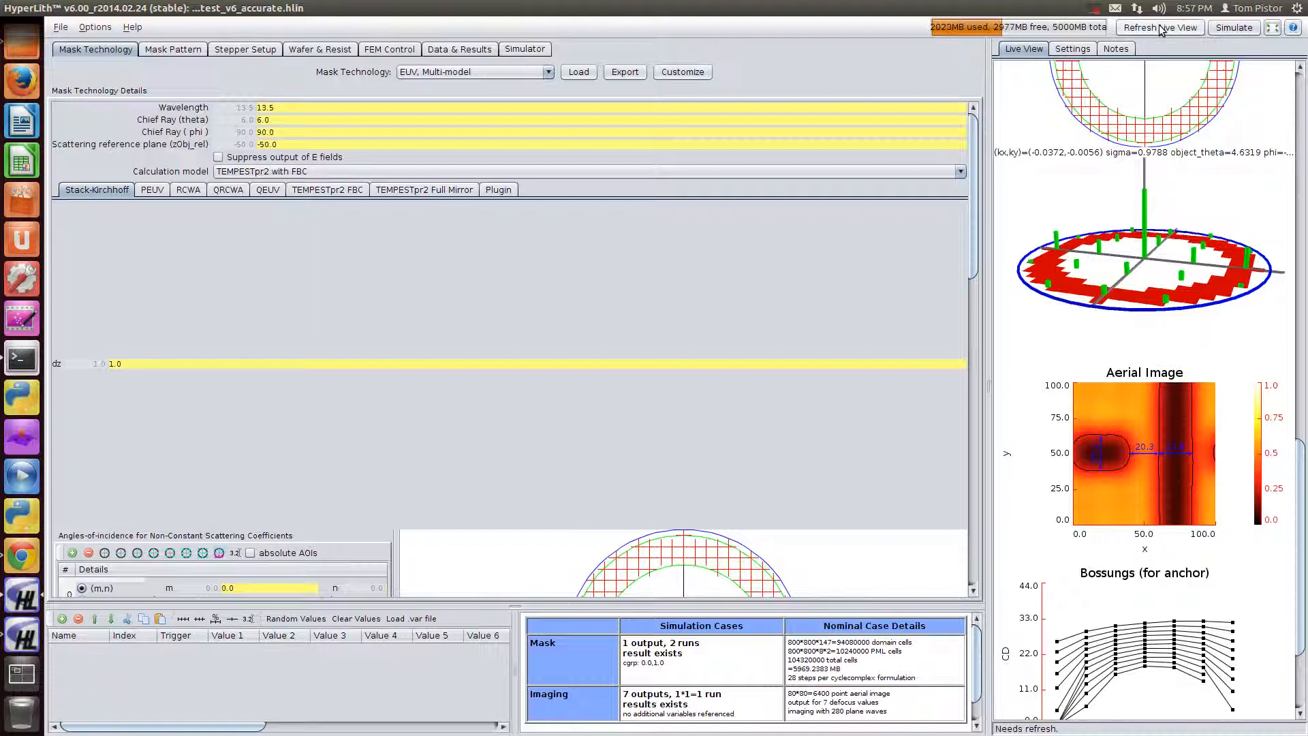
pyautogui.click(1158, 27)
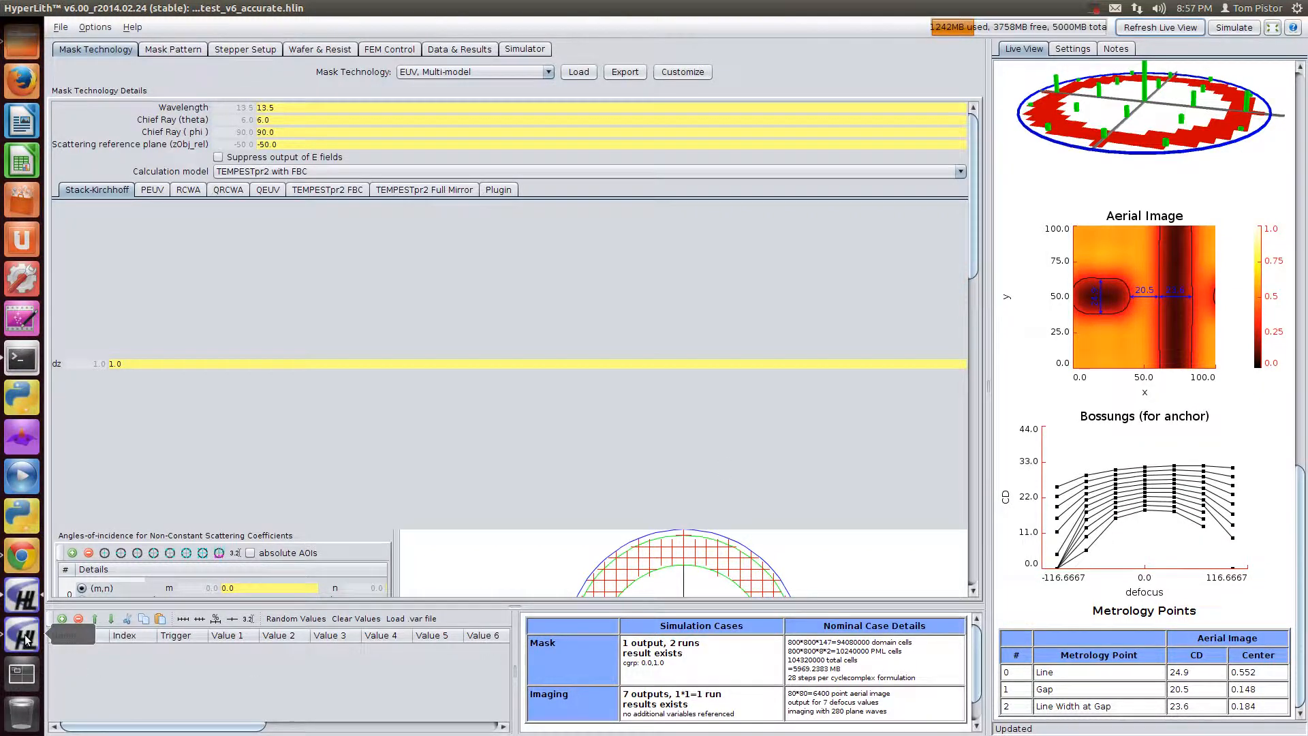
# Bring the v7 window forward to compare its 24.9, 20.5, 23.6 CDs with v6
pyautogui.click(1233, 27)
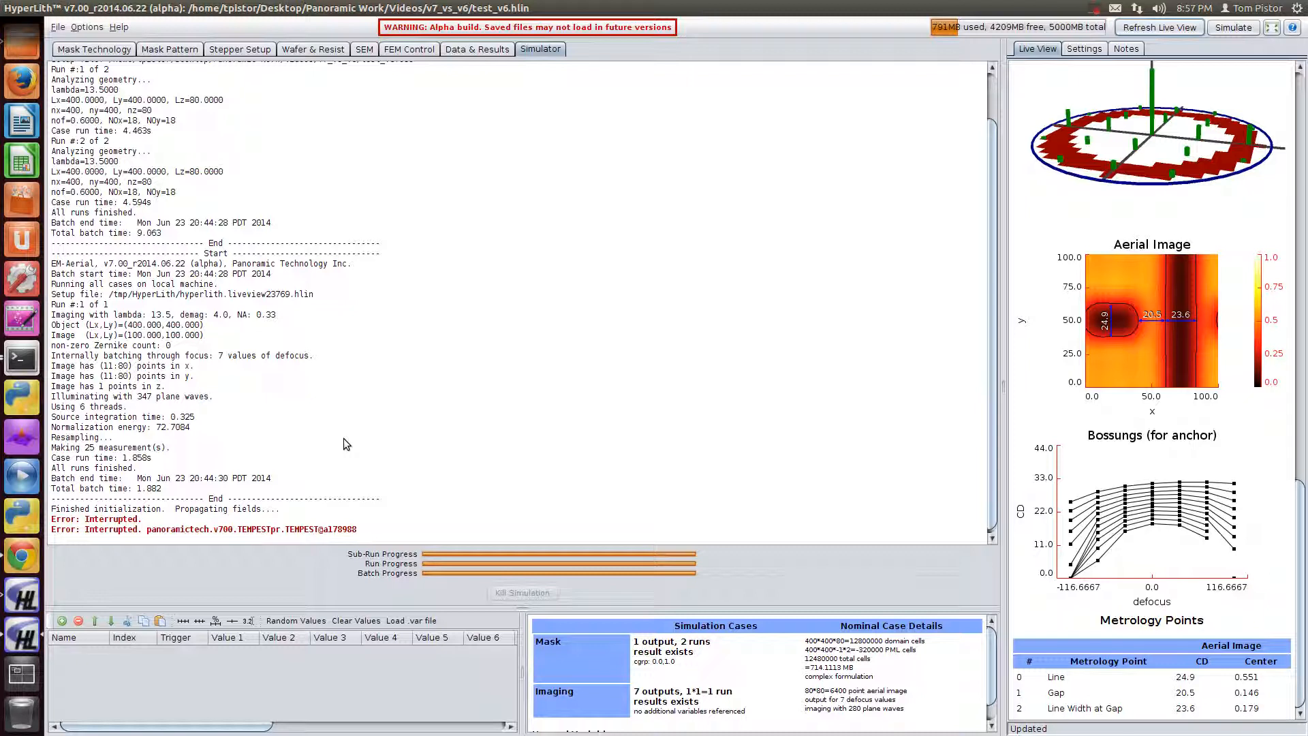
pyautogui.moveTo(177, 241)
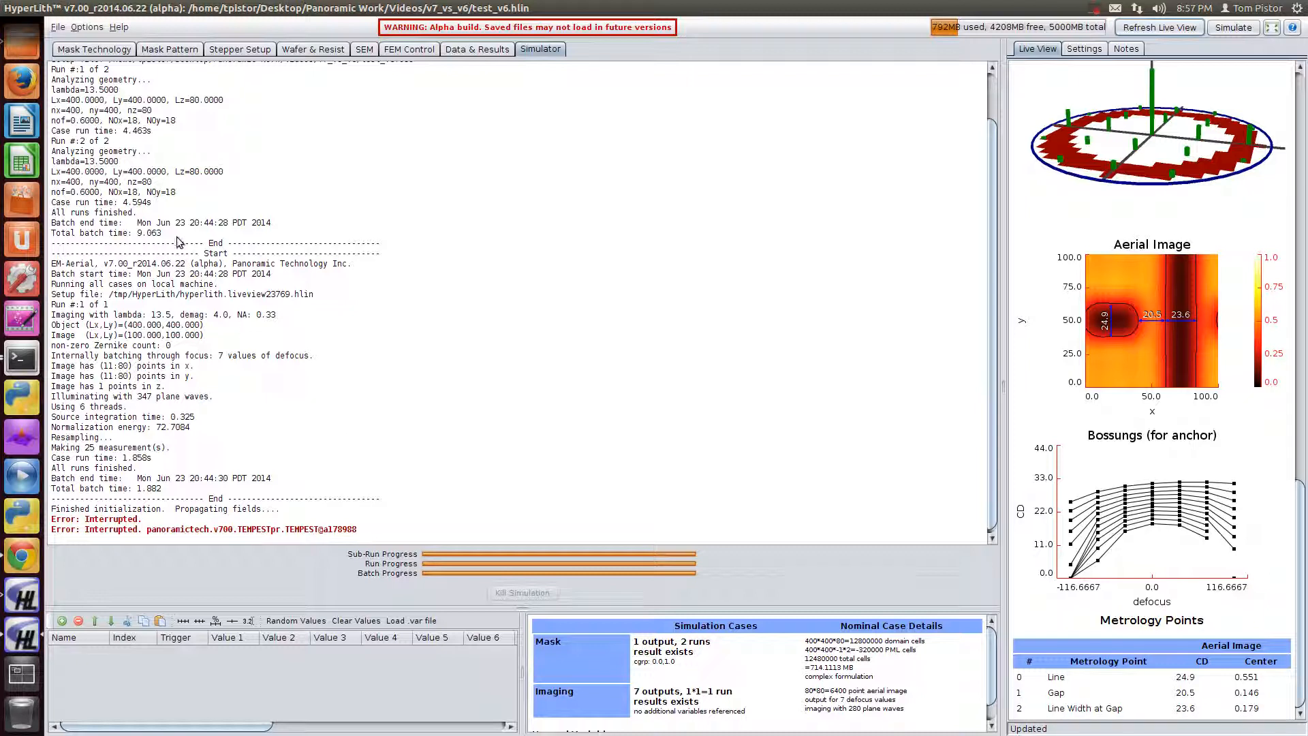